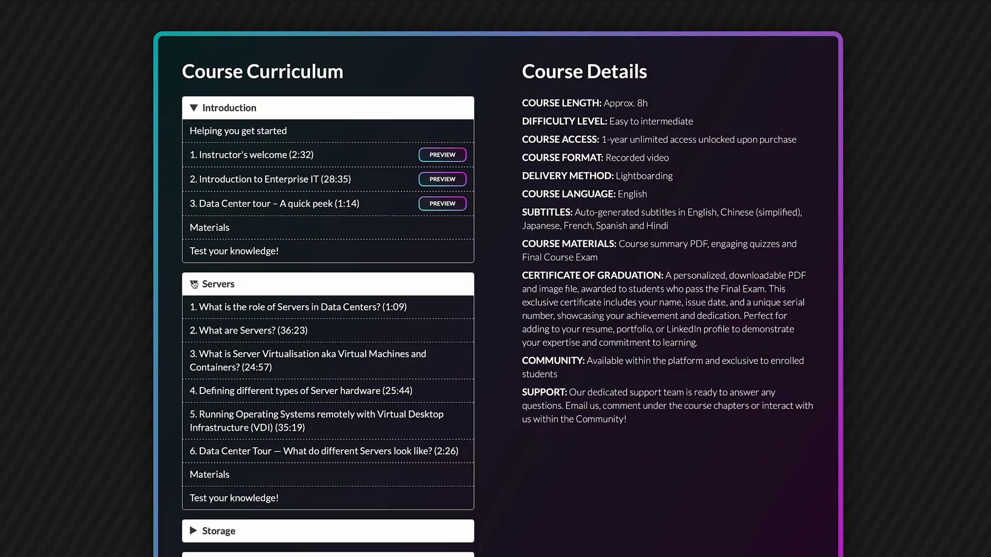
scroll(down, 3)
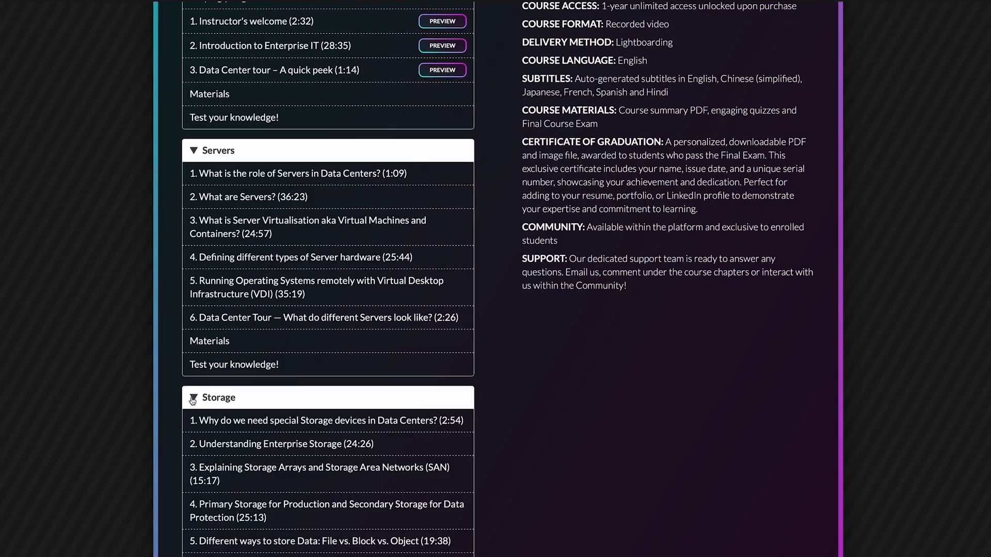
scroll(down, 3)
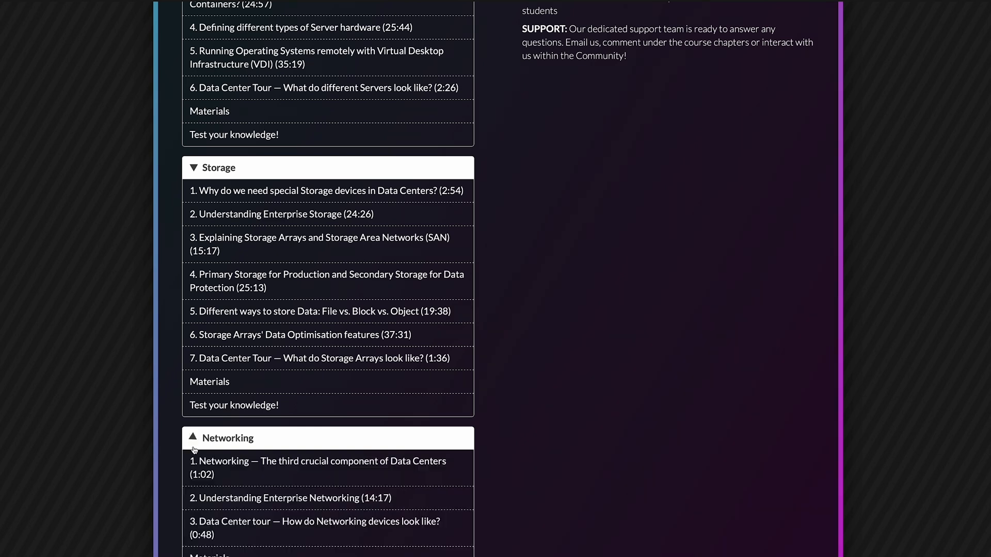
scroll(down, 3)
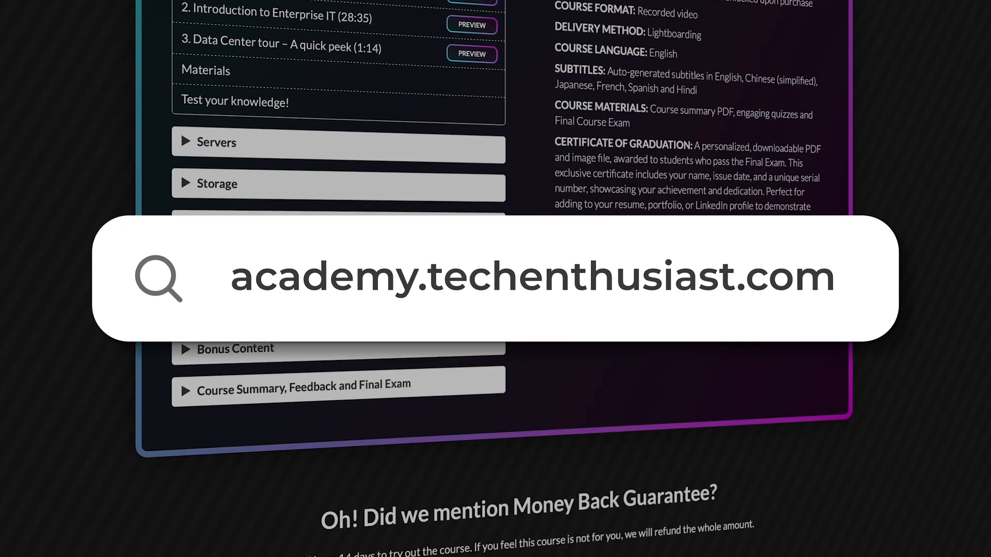
scroll(down, 3)
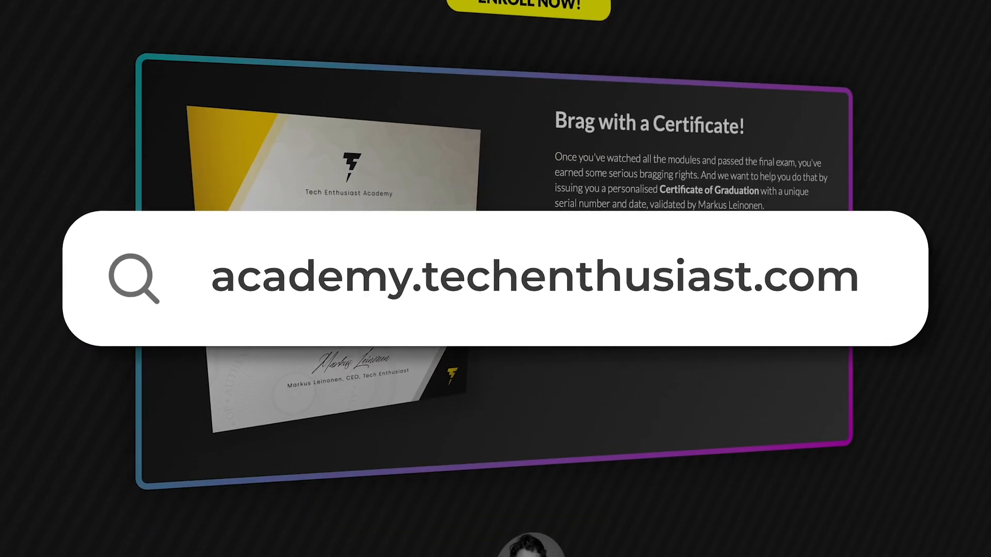
scroll(down, 3)
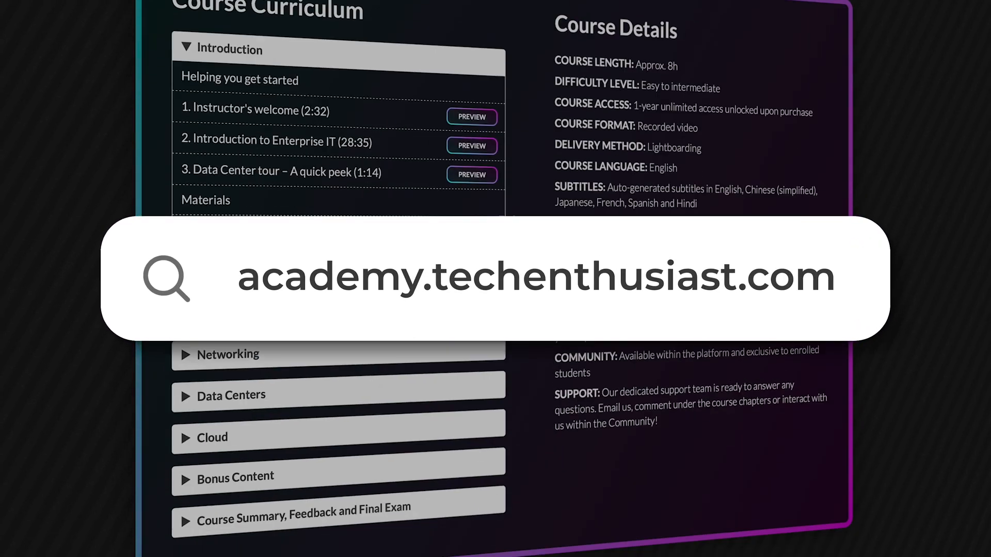
scroll(down, 3)
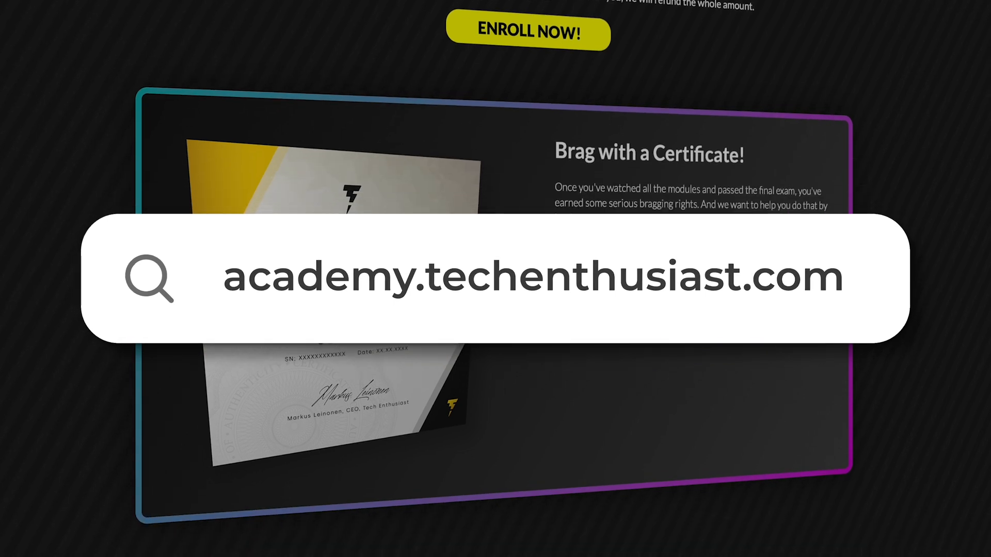
scroll(down, 3)
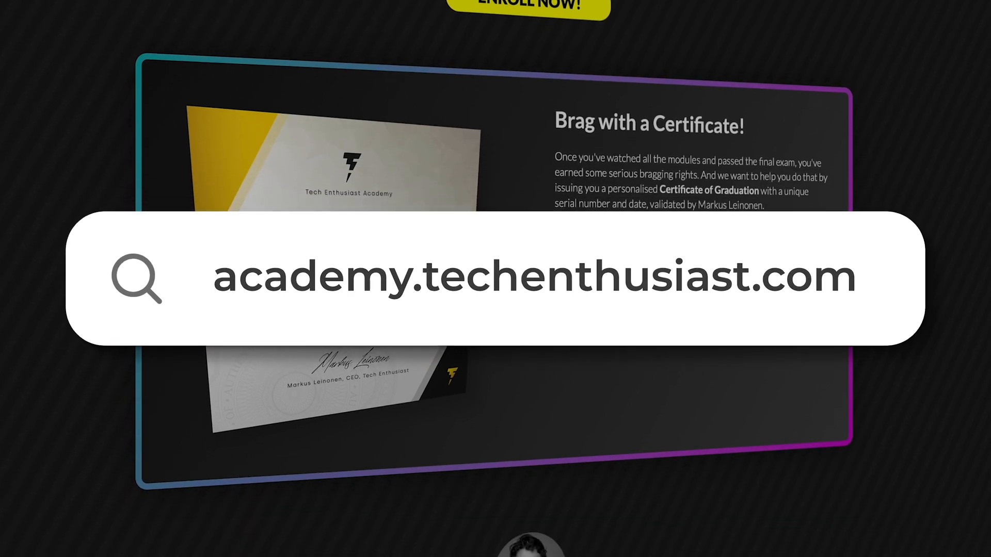